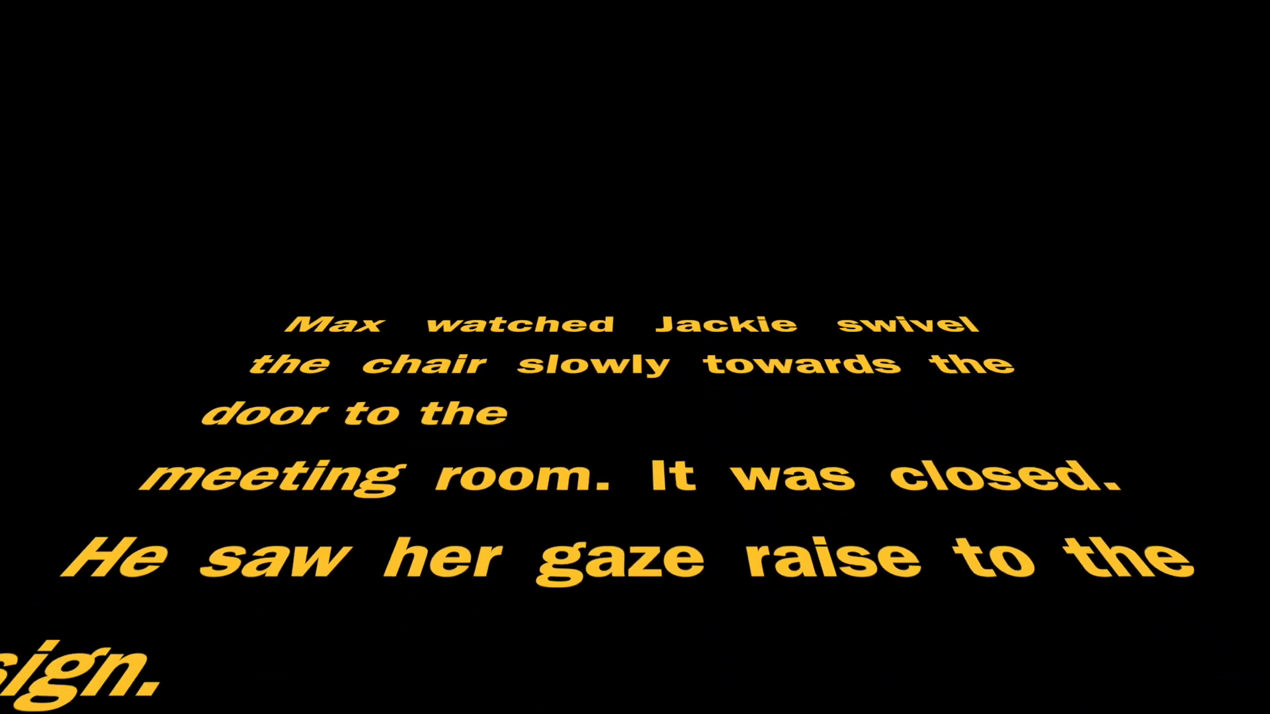
- Scroll through the text crawl to reach the green-walled bedroom photo
{"action": "scroll", "scroll_direction": "down", "scroll_amount": 3}
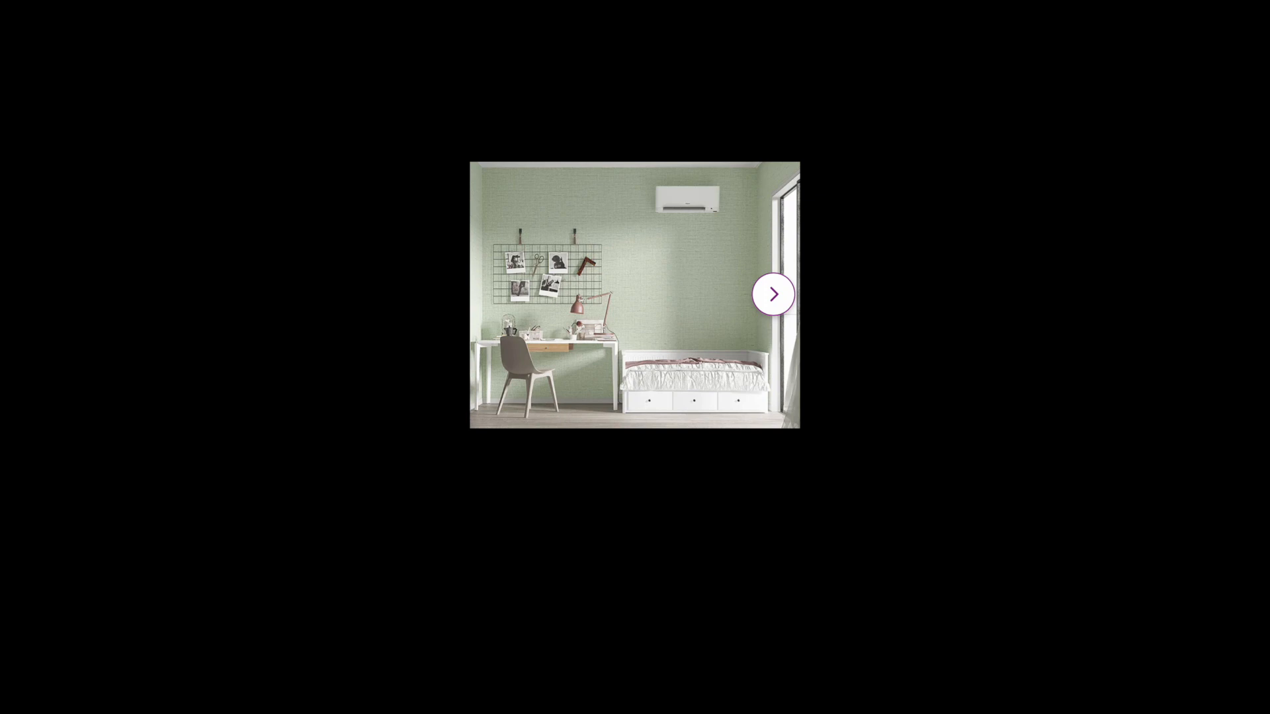
- Advance to the black pulley-style table lamp photo
{"action": "left_click", "coordinate": [773, 293]}
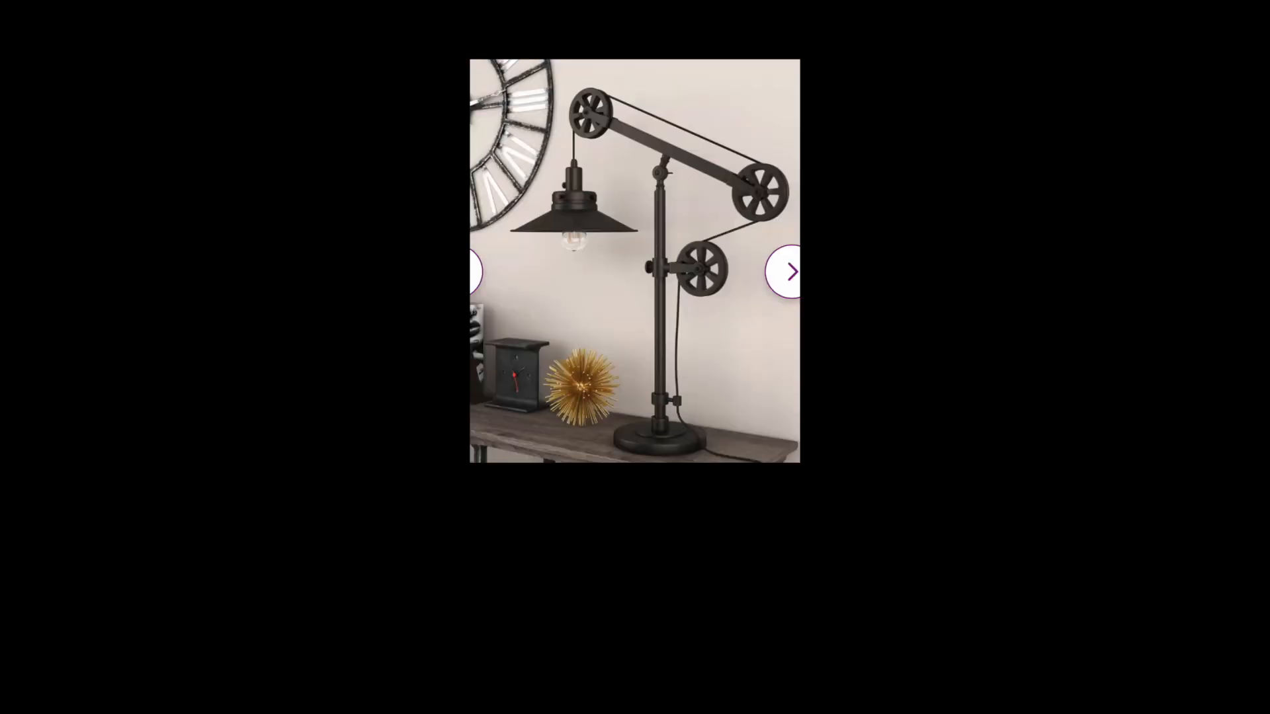
- Step past the weathered wood-plank flooring photo to the brick-walled loft office
{"action": "left_click", "coordinate": [790, 271]}
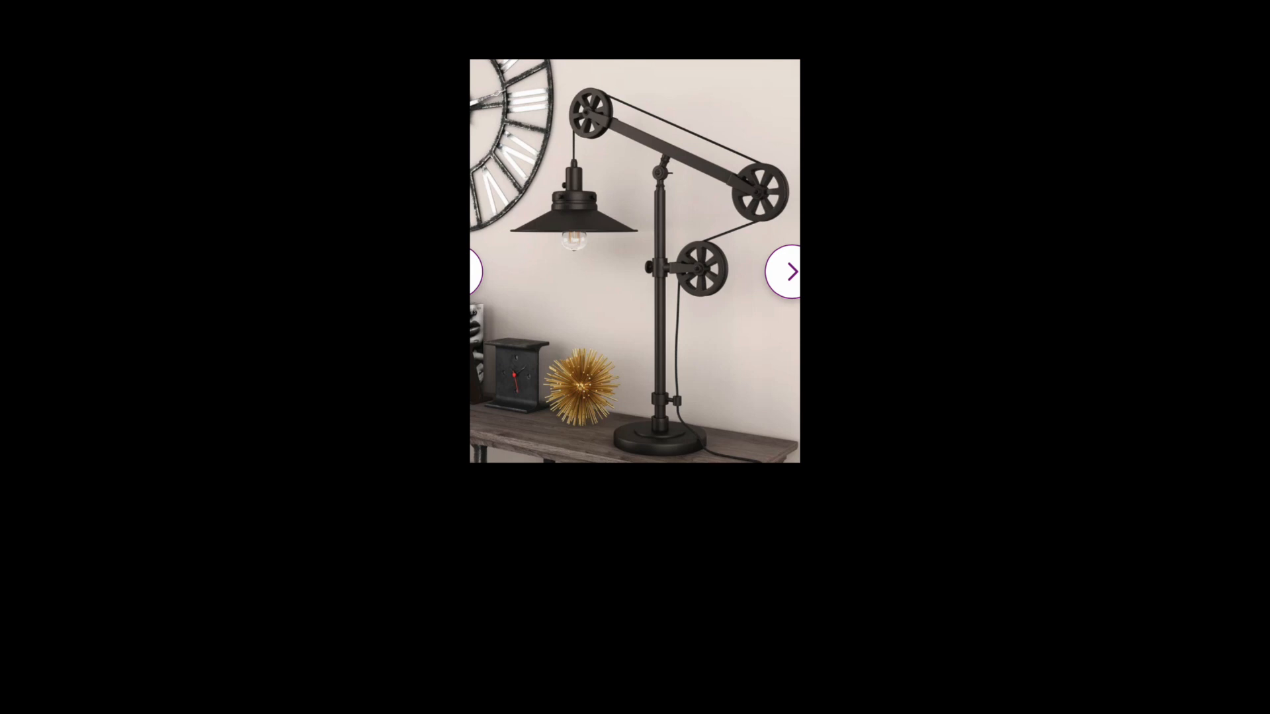
{"action": "left_click", "coordinate": [790, 271]}
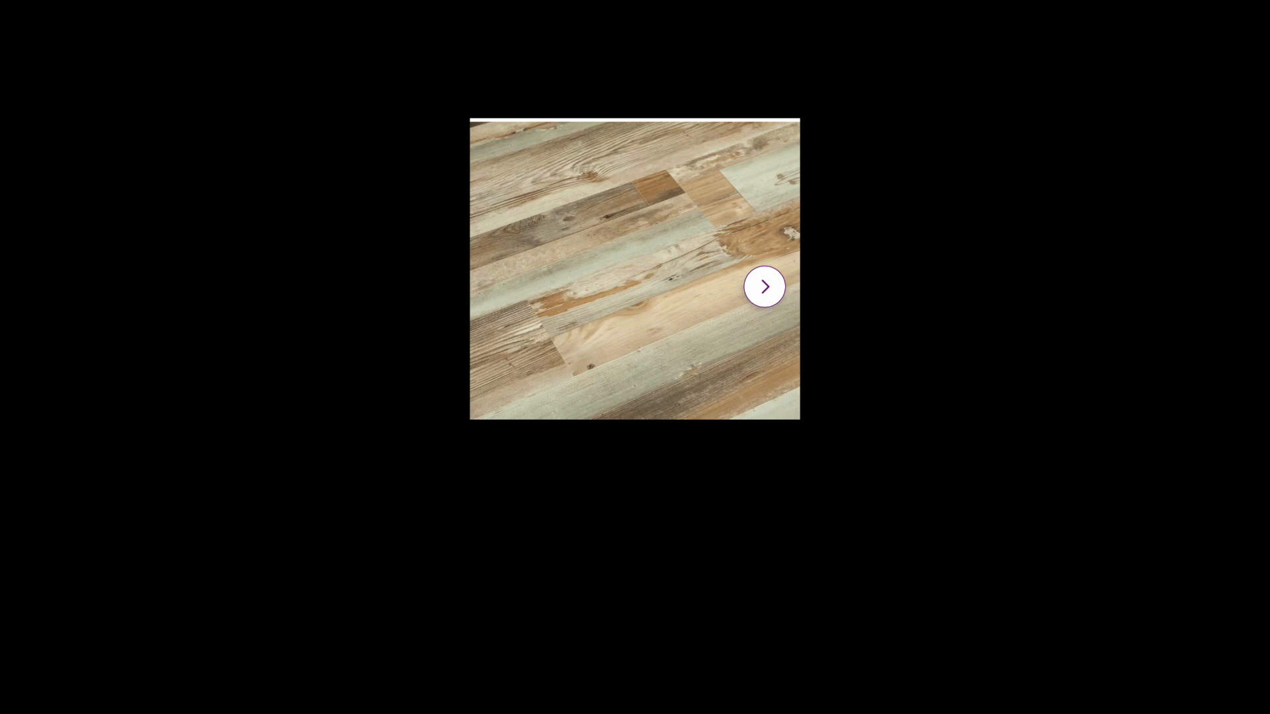
{"action": "left_click", "coordinate": [762, 287]}
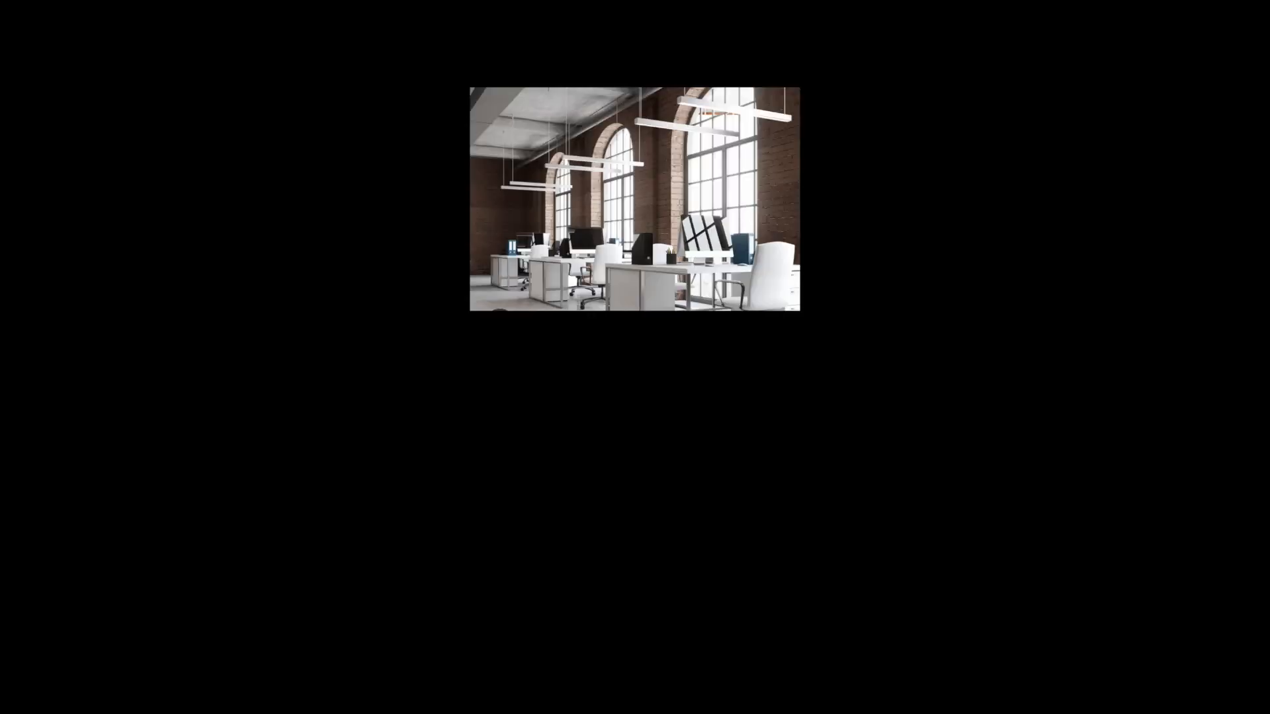